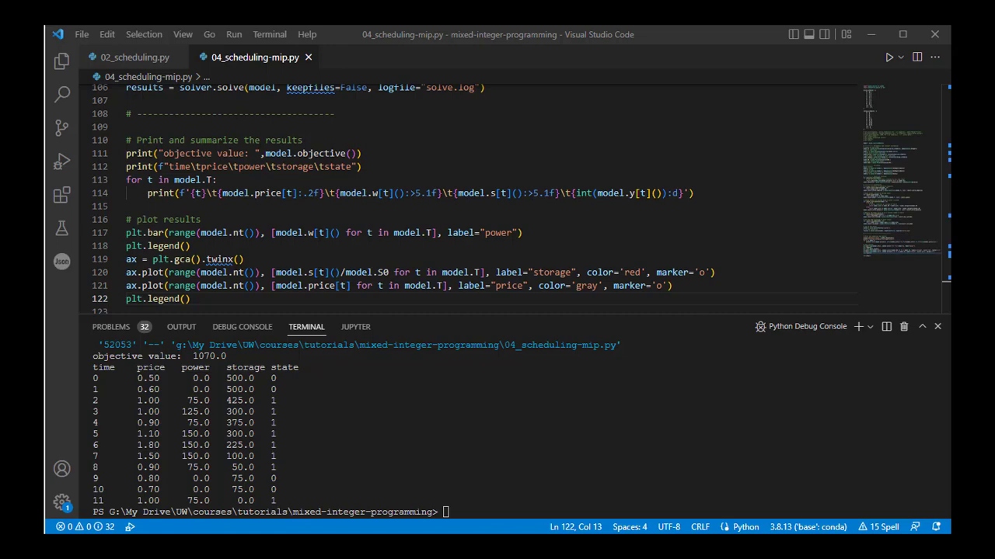
Open solve.log, then return to the script's solver.solve call that writes it.
{"action": "left_click", "coordinate": [357, 56]}
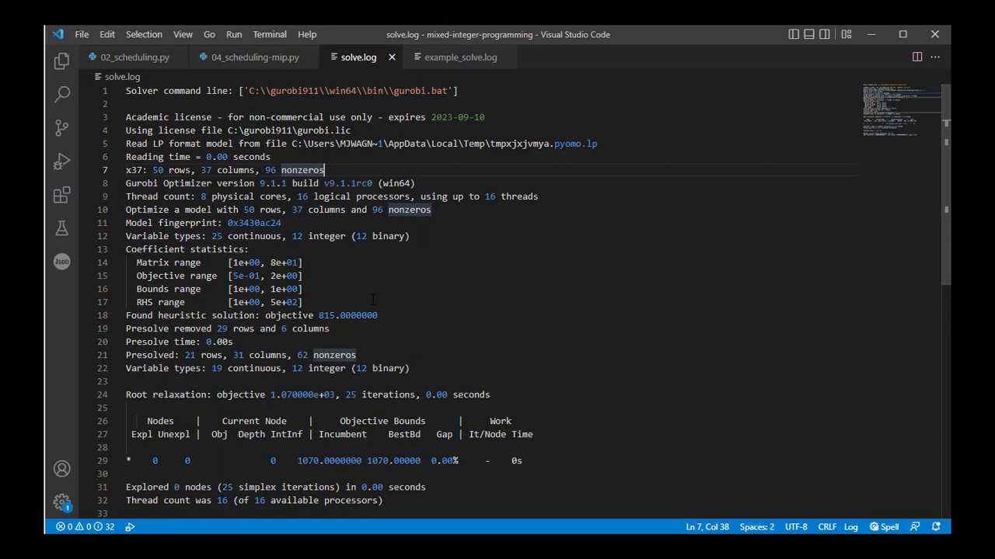
{"action": "mouse_move", "coordinate": [481, 221]}
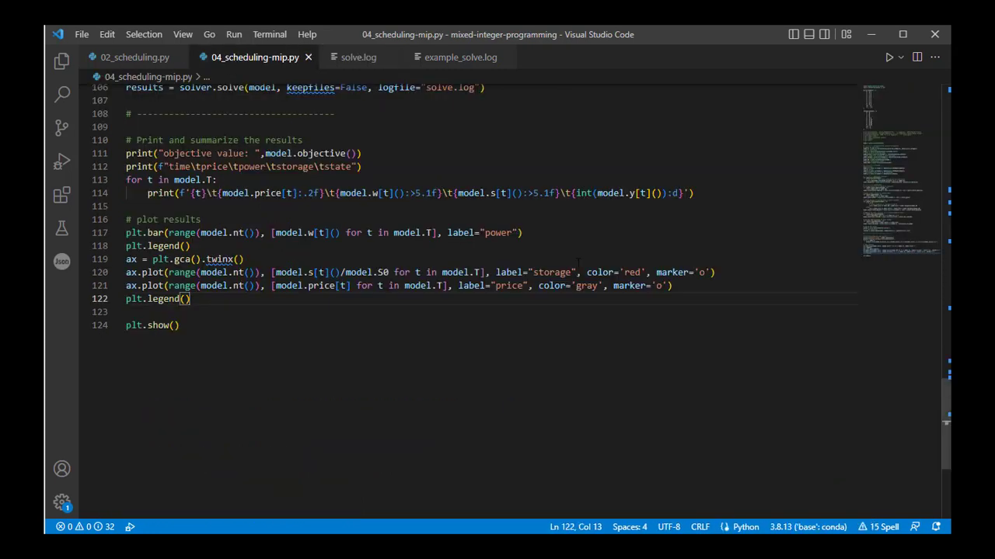
{"action": "scroll", "scroll_direction": "up", "scroll_amount": 3}
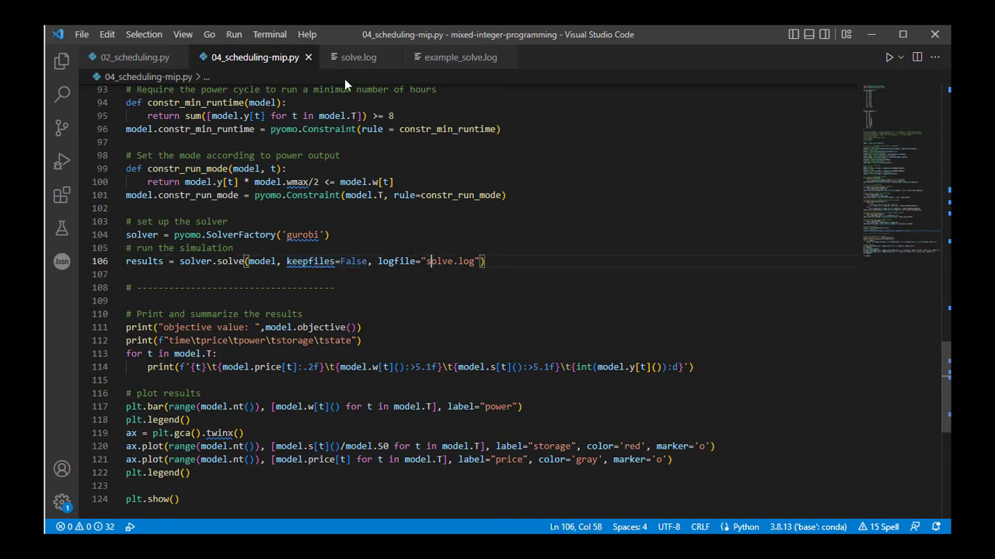
In solve.log, highlight the model size: 50 rows, 37 columns, 96 nonzeros.
{"action": "left_click", "coordinate": [357, 56]}
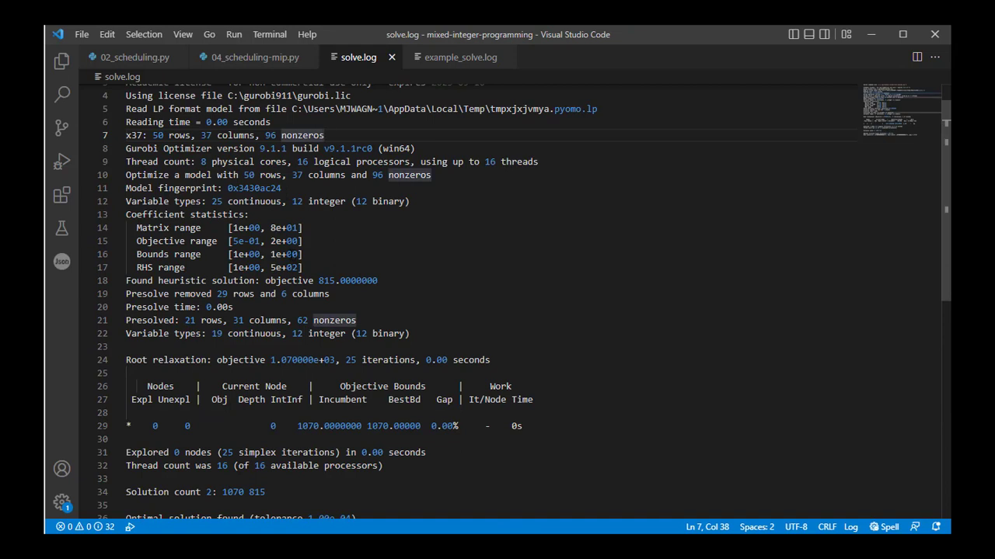
{"action": "mouse_move", "coordinate": [650, 384]}
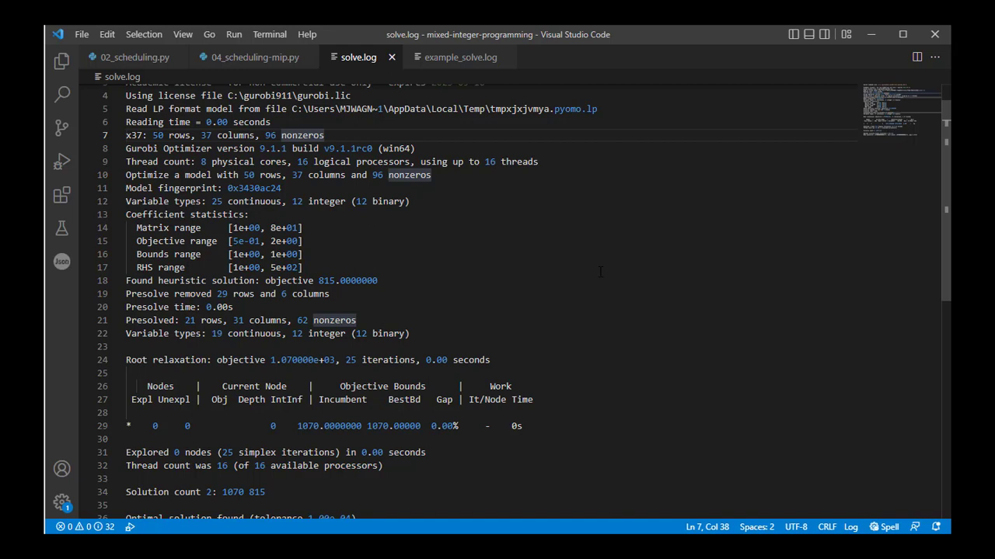
{"action": "mouse_move", "coordinate": [127, 168]}
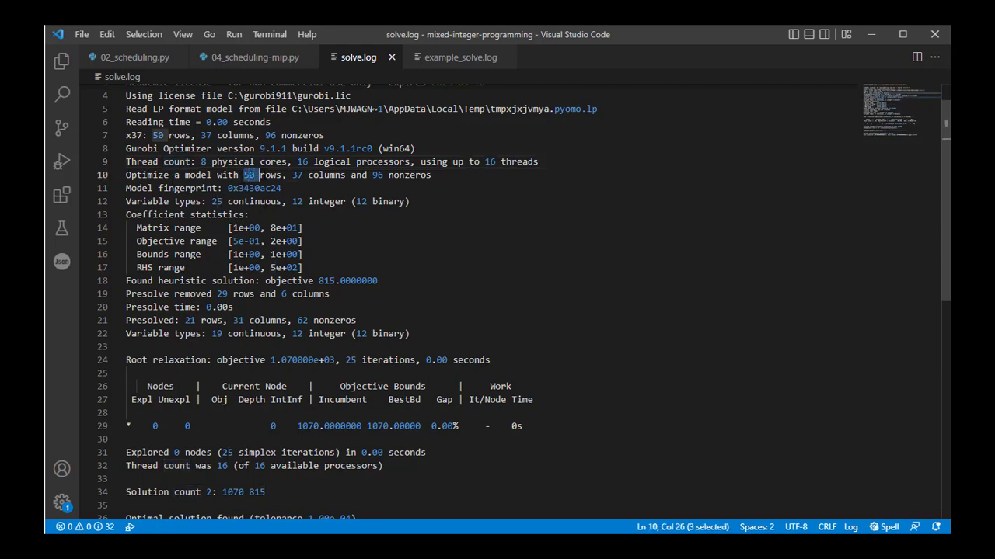
{"action": "left_click_drag", "start_coordinate": [247, 174], "coordinate": [365, 174]}
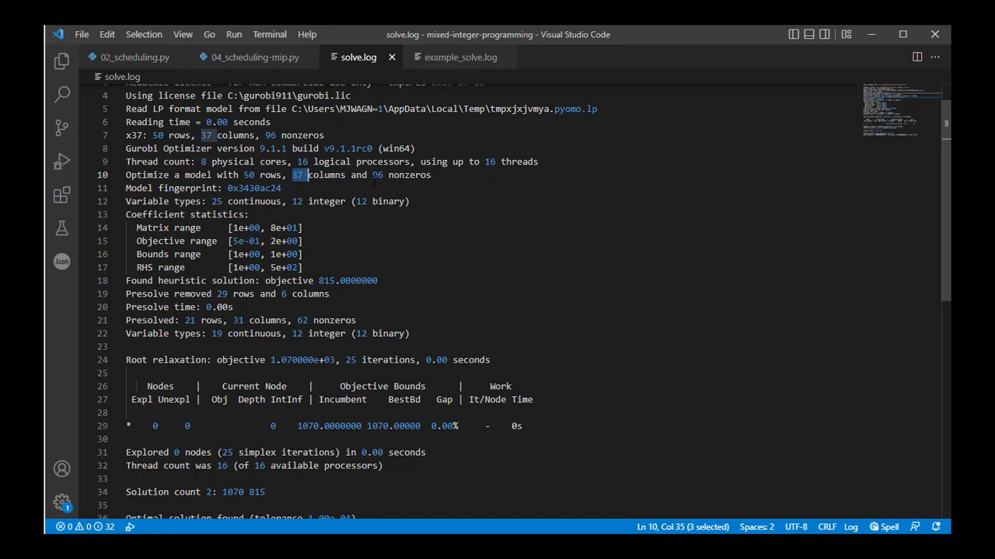
Mark the variable types line, then reveal the log's end: optimal, objective 1070, zero gap.
{"action": "left_click", "coordinate": [354, 174]}
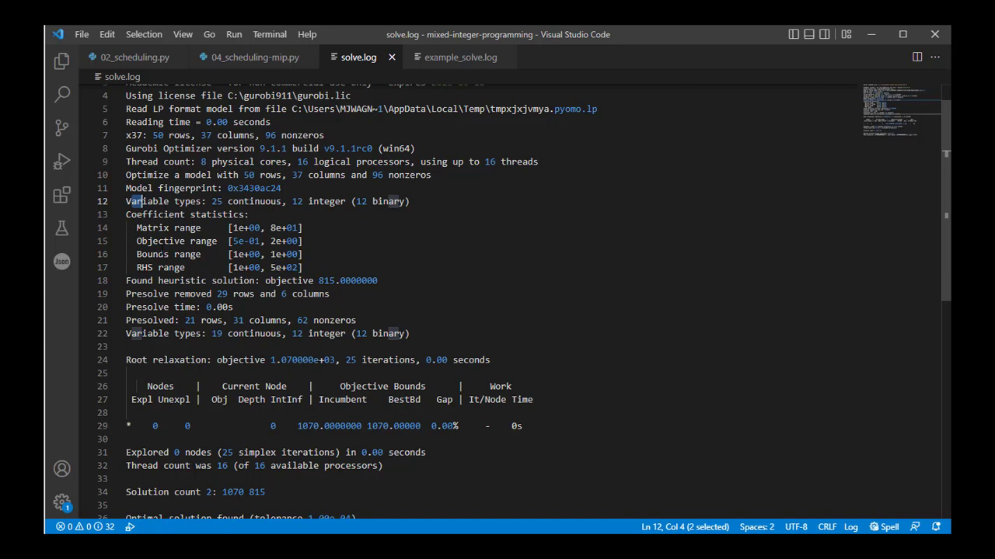
{"action": "scroll", "scroll_direction": "down", "scroll_amount": 3}
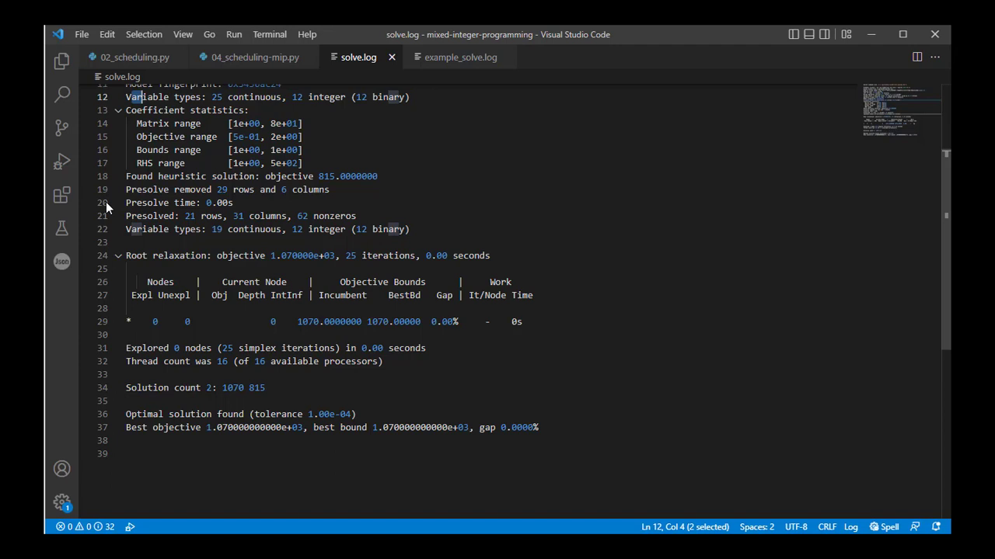
{"action": "mouse_move", "coordinate": [112, 268]}
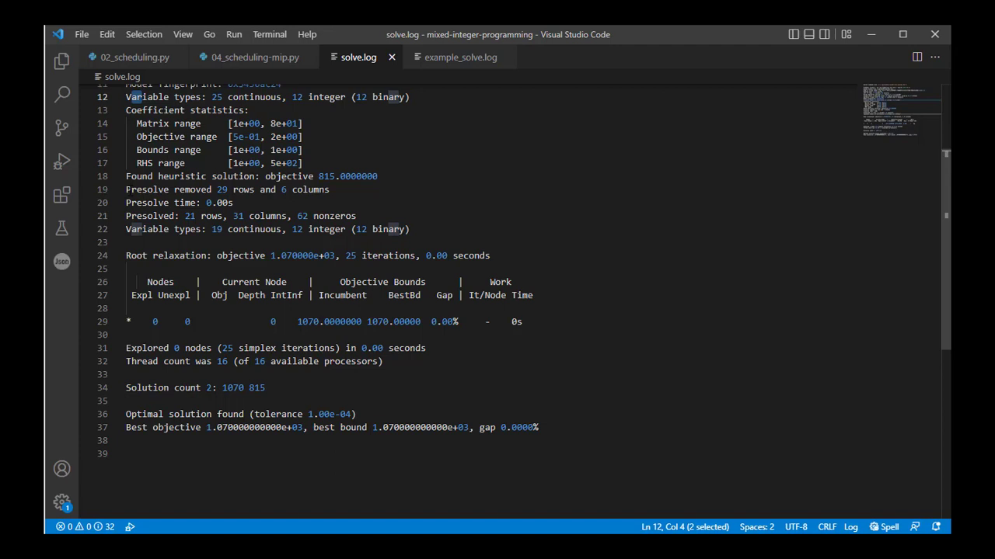
{"action": "left_click", "coordinate": [128, 189]}
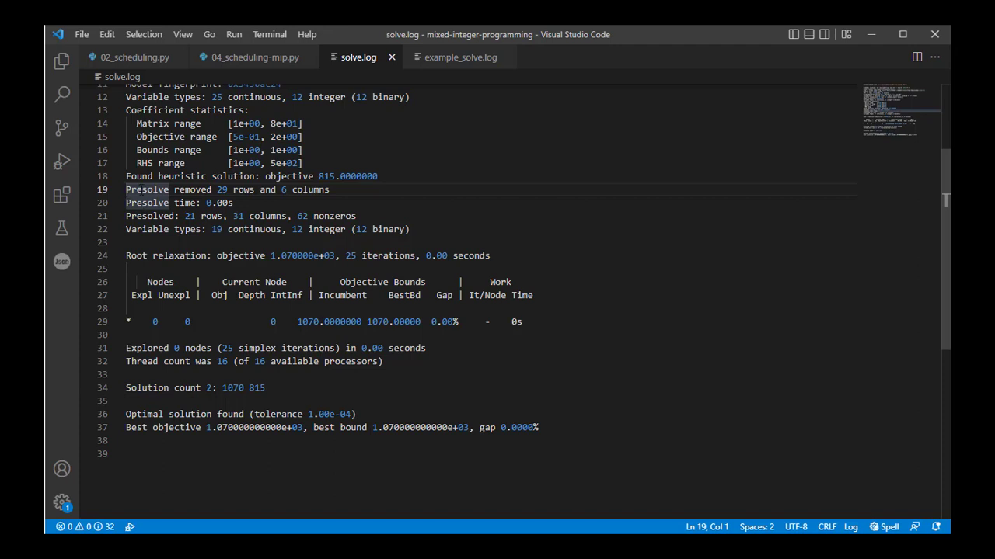
{"action": "scroll", "scroll_direction": "up", "scroll_amount": 3}
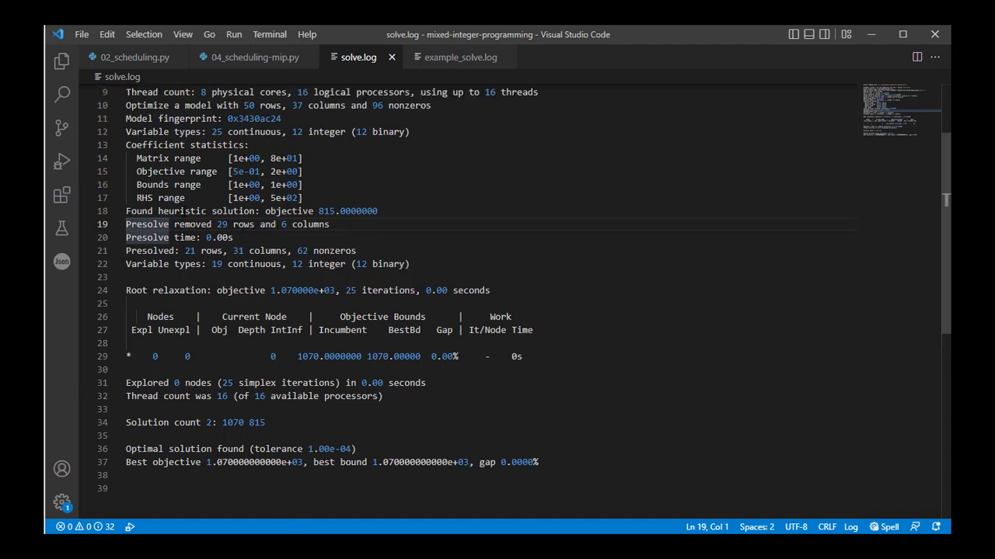
{"action": "scroll", "scroll_direction": "up", "scroll_amount": 3}
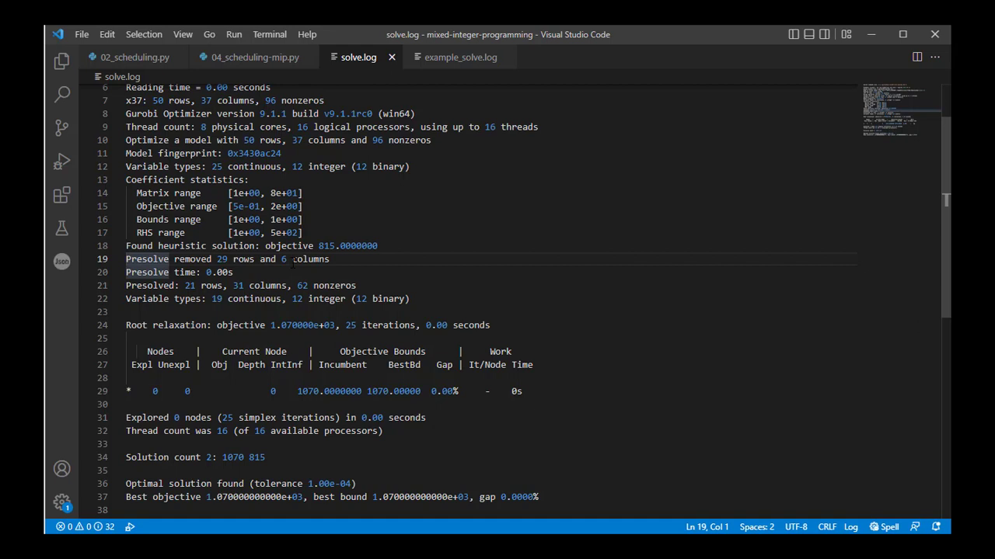
{"action": "left_click", "coordinate": [148, 286]}
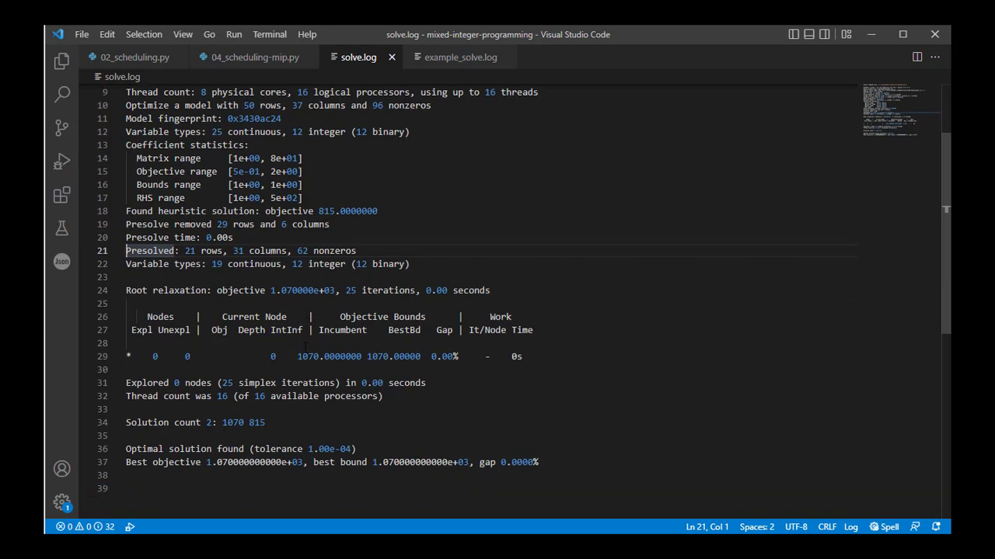
{"action": "scroll", "scroll_direction": "down", "scroll_amount": 3}
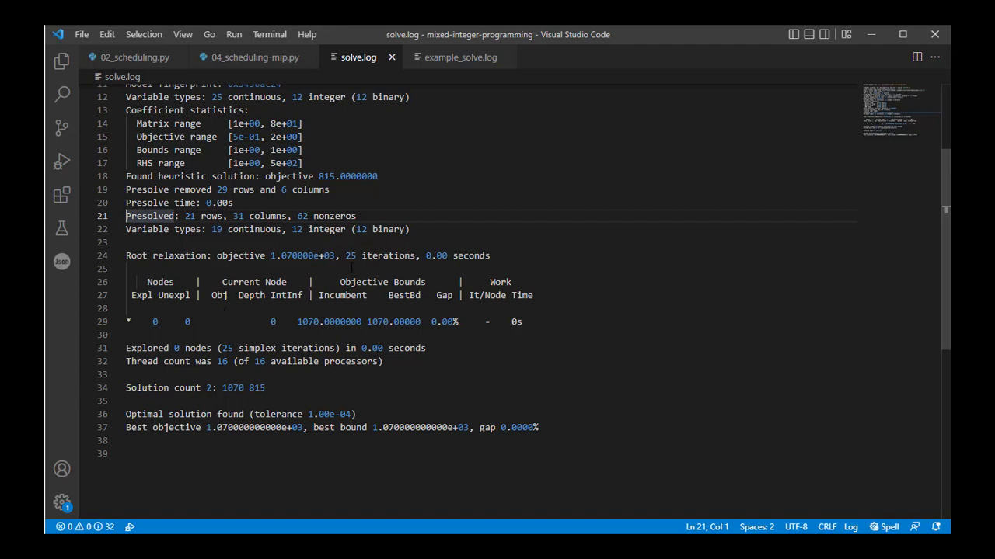
Highlight the two solutions found, 1070 and 815, on the solution count line.
{"action": "double_click", "coordinate": [435, 255]}
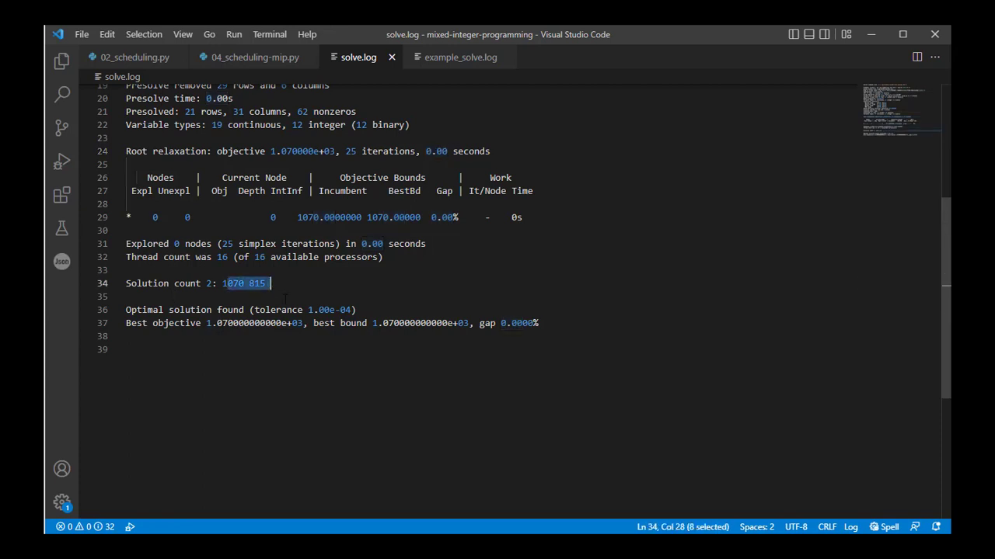
{"action": "left_click", "coordinate": [267, 283]}
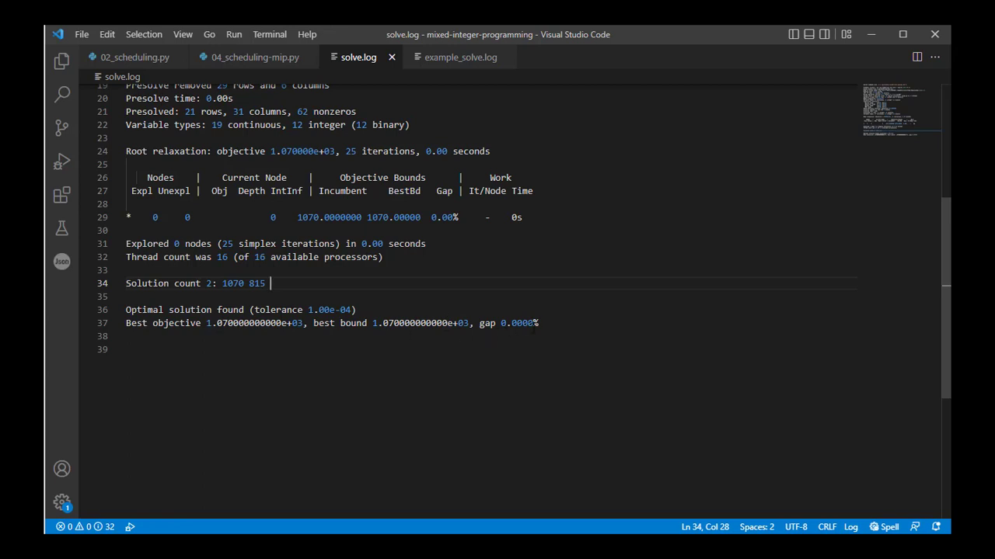
{"action": "mouse_move", "coordinate": [631, 351]}
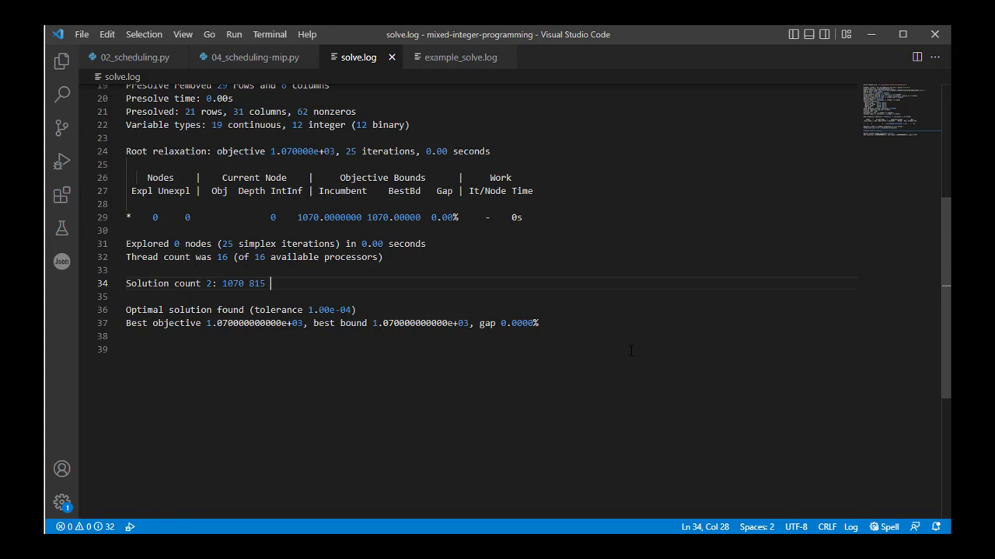